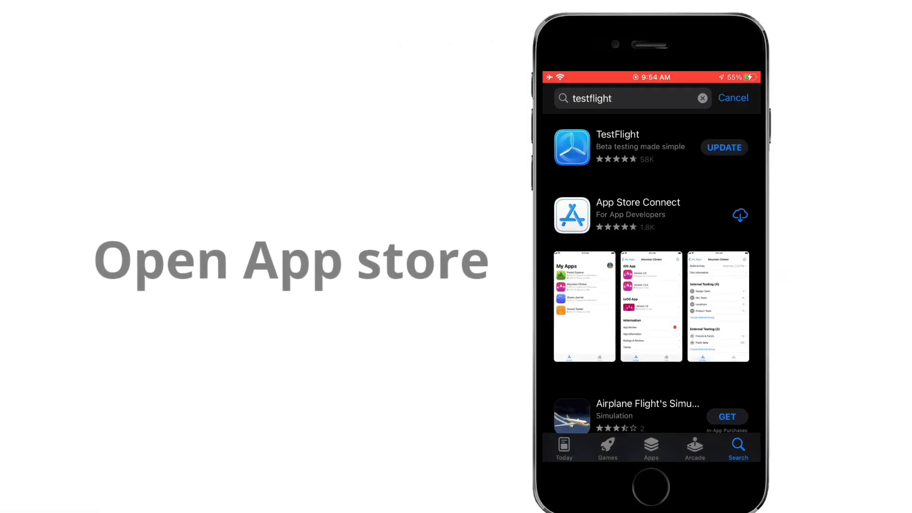
# - Update the TestFlight app from its App Store search result
pyautogui.click(617, 146)
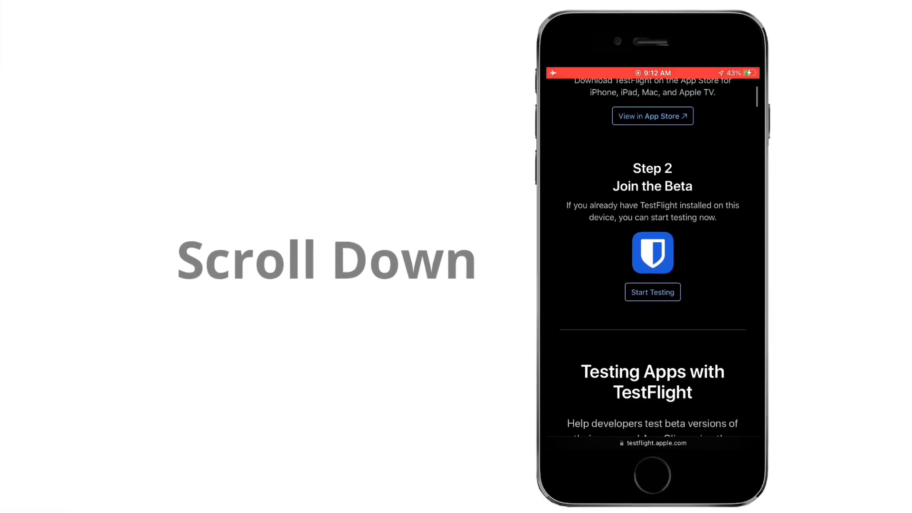
# - Start testing from the Bitwarden invitation page, handing off to TestFlight
pyautogui.click(652, 292)
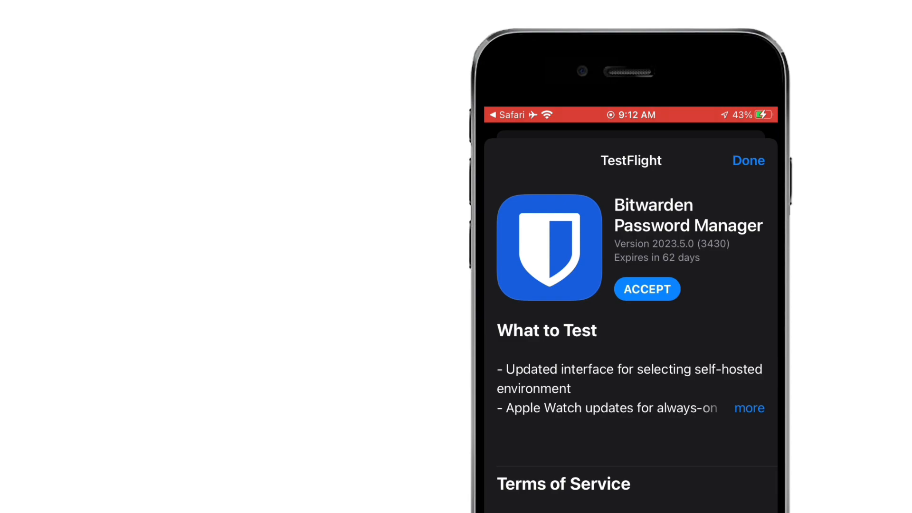
# - Accept the Bitwarden Password Manager 2023.5.0 beta and install it
pyautogui.scroll(-3)
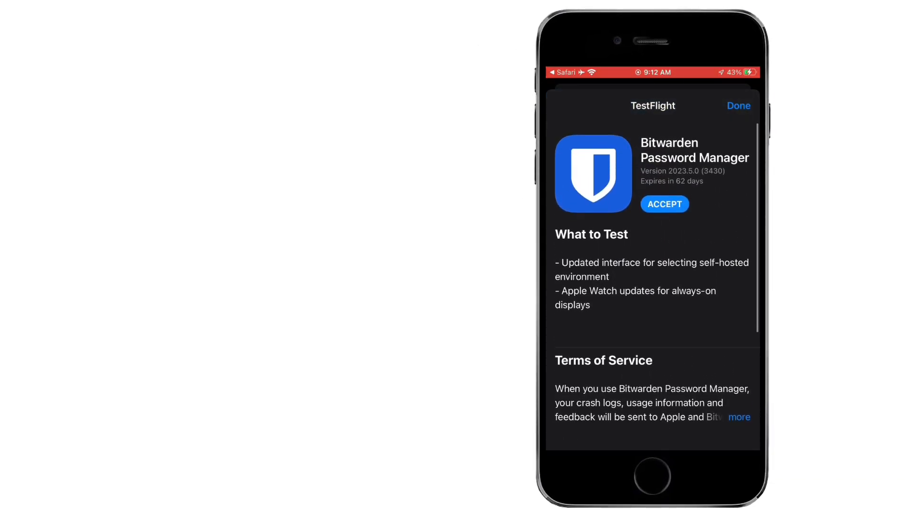
pyautogui.click(663, 204)
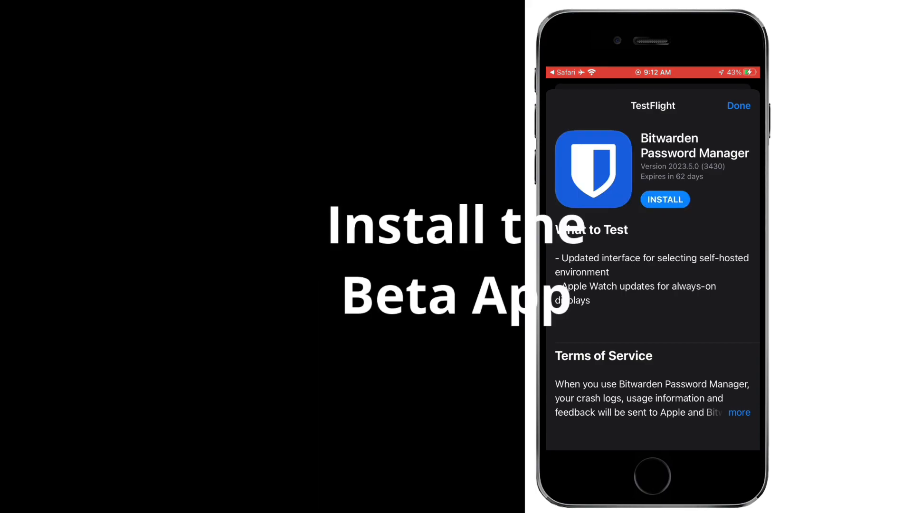
pyautogui.click(663, 198)
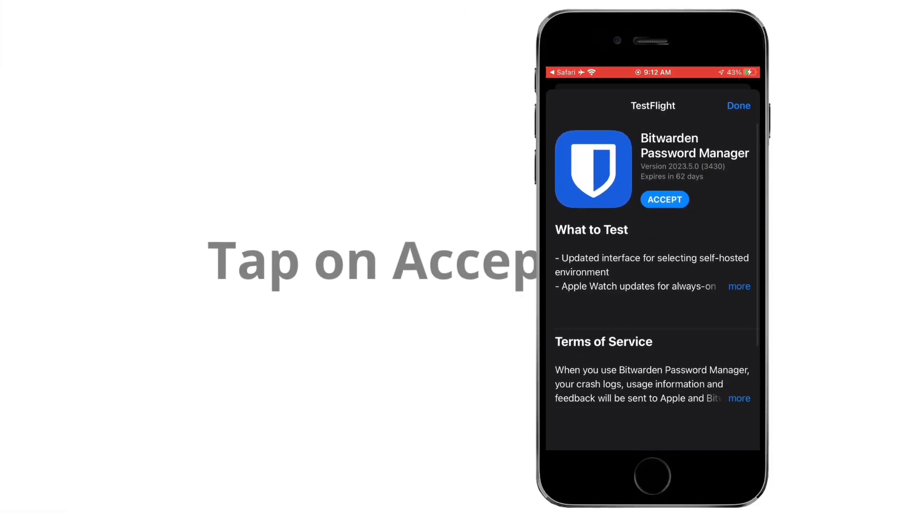
pyautogui.click(664, 199)
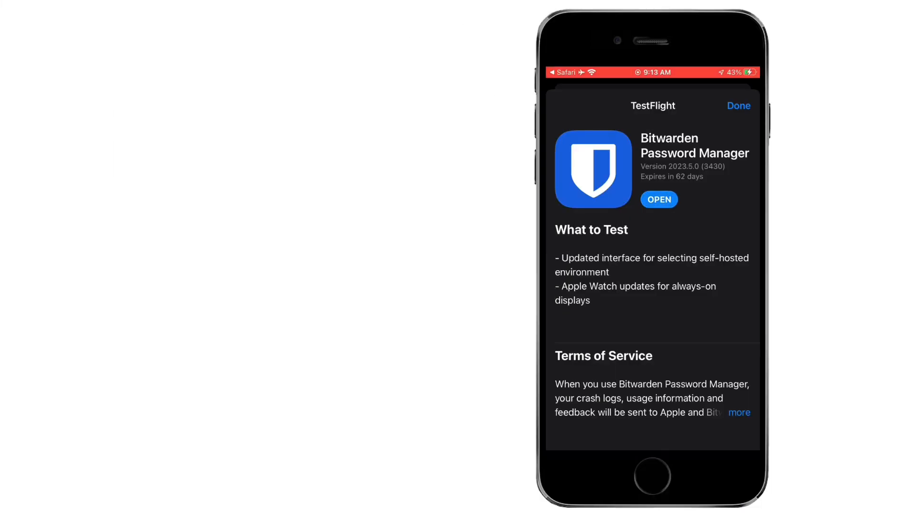
# - Launch the installed Bitwarden beta from its TestFlight listing
pyautogui.click(659, 199)
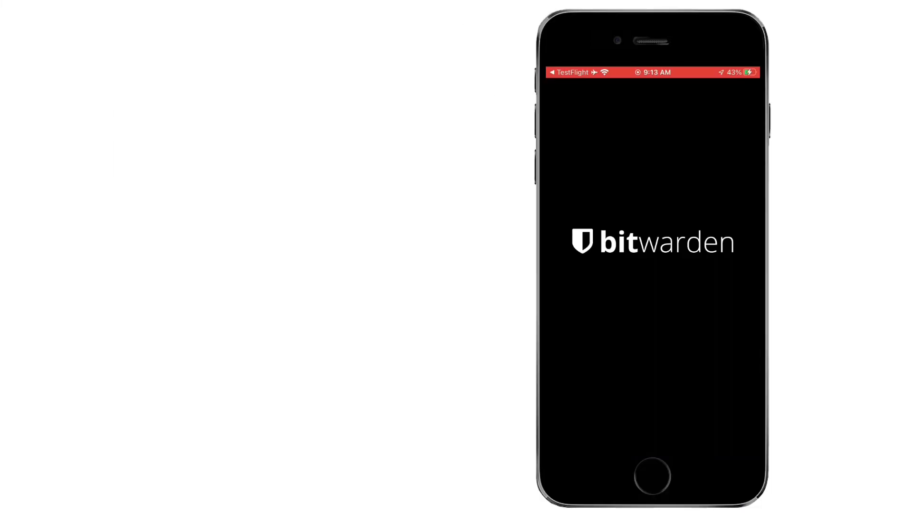